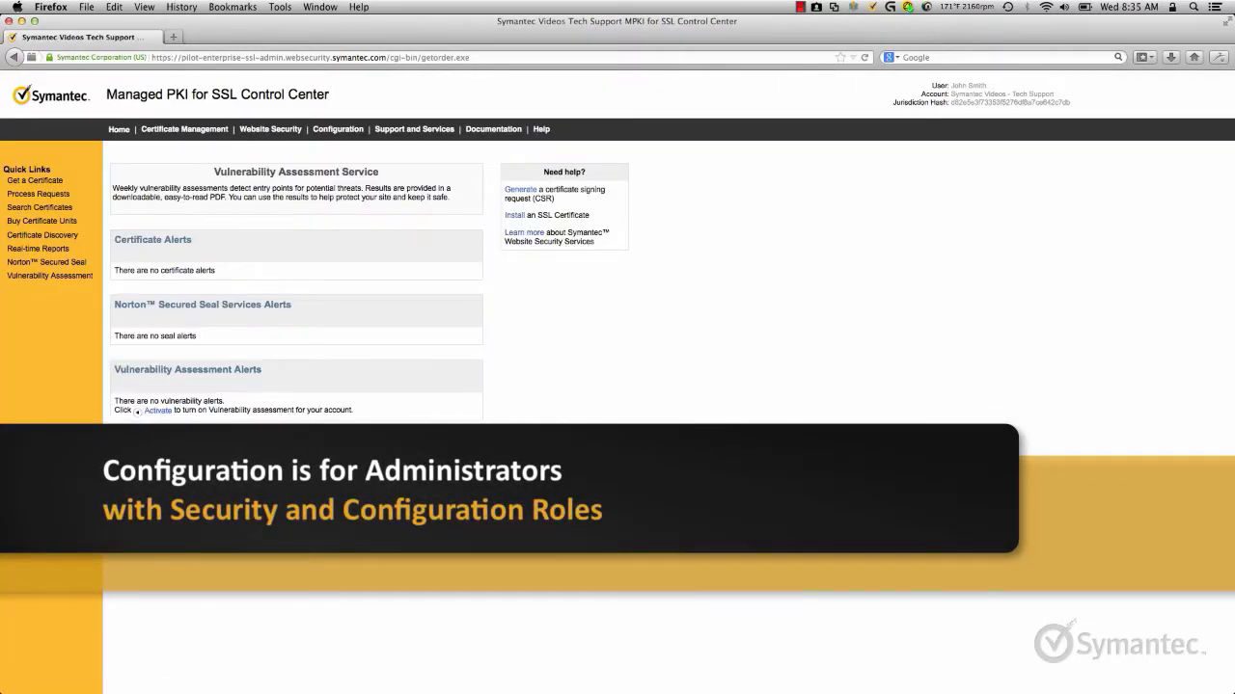
pyautogui.moveTo(337, 135)
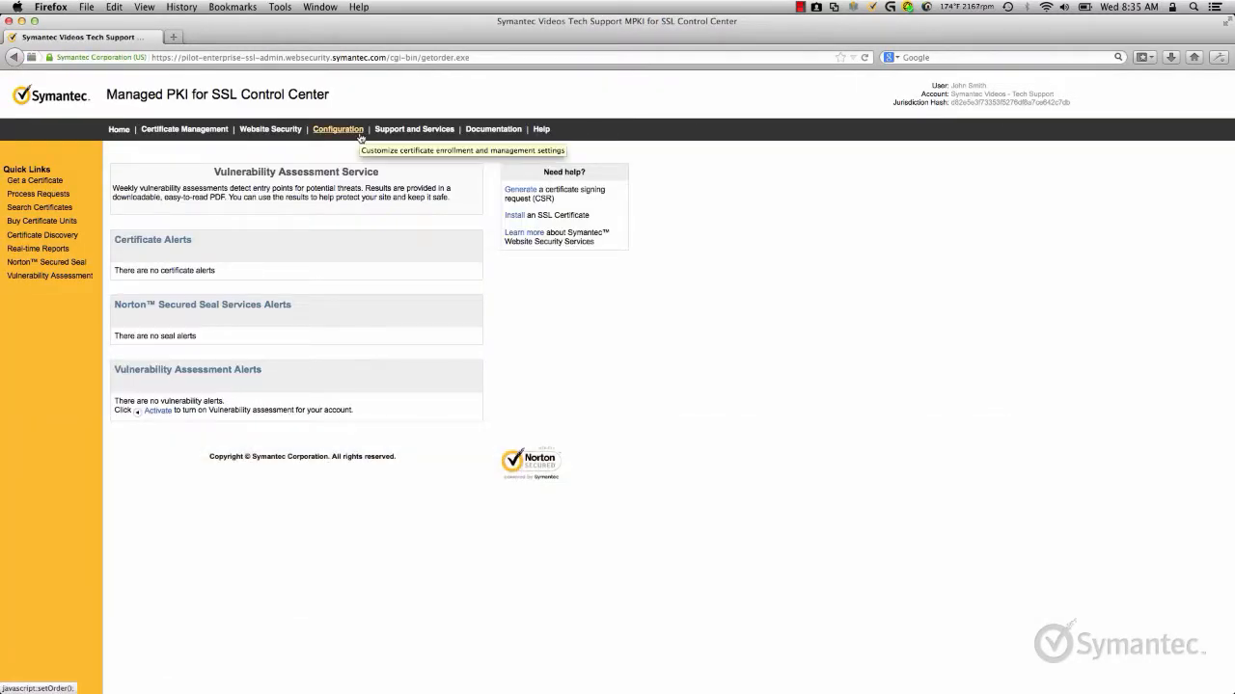
# Open the Configuration section listing the account's enrollment, logo, email and renewal tools.
pyautogui.click(337, 128)
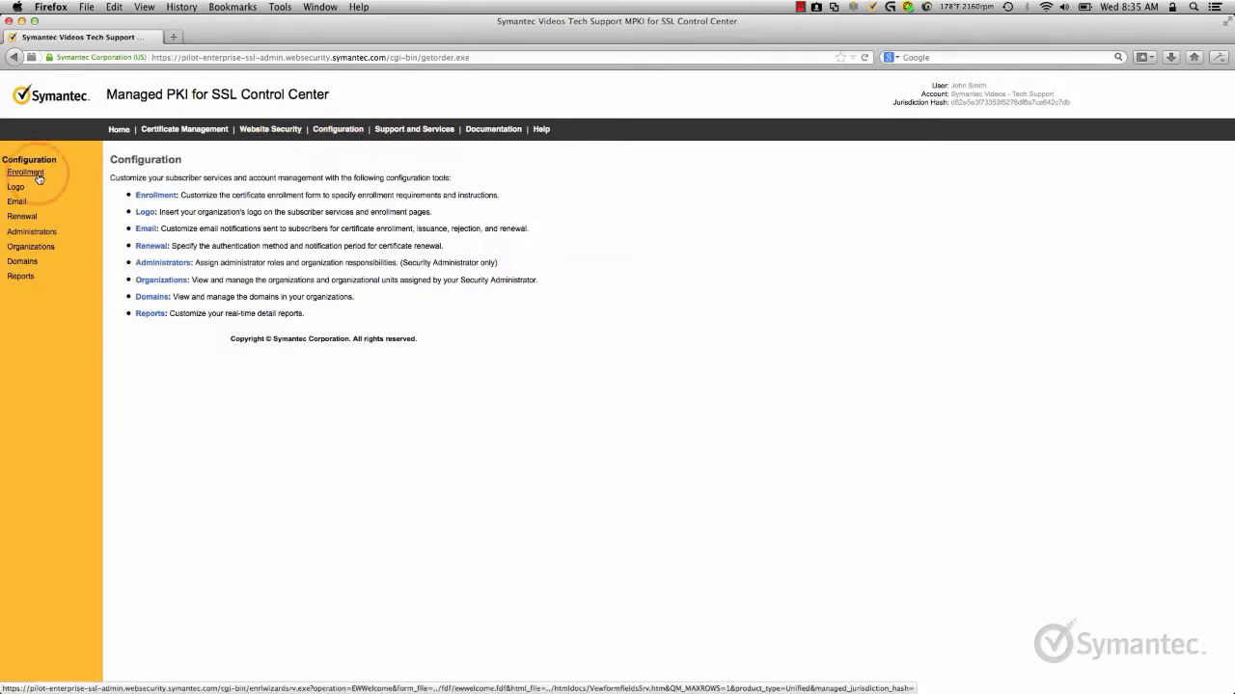
# In Enrollment settings, add Standard Intranet SSL, Premium Intranet SSL and Wildcard SSL as offered certificates.
pyautogui.click(25, 173)
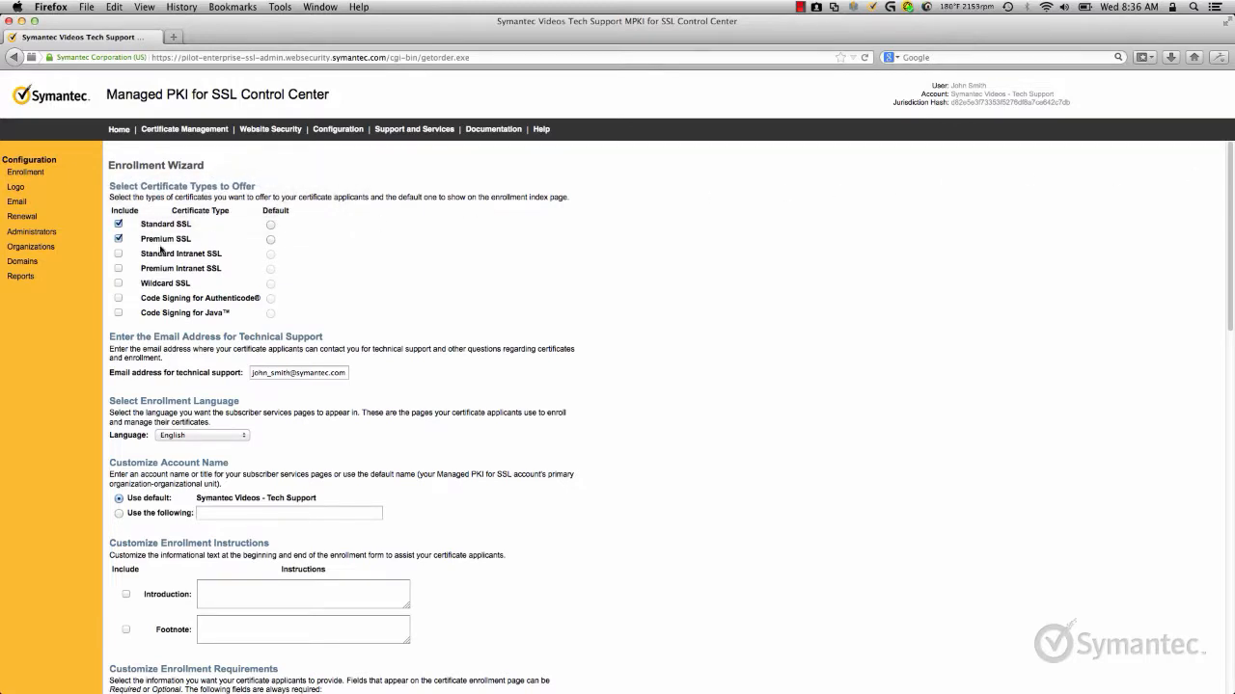
pyautogui.click(120, 254)
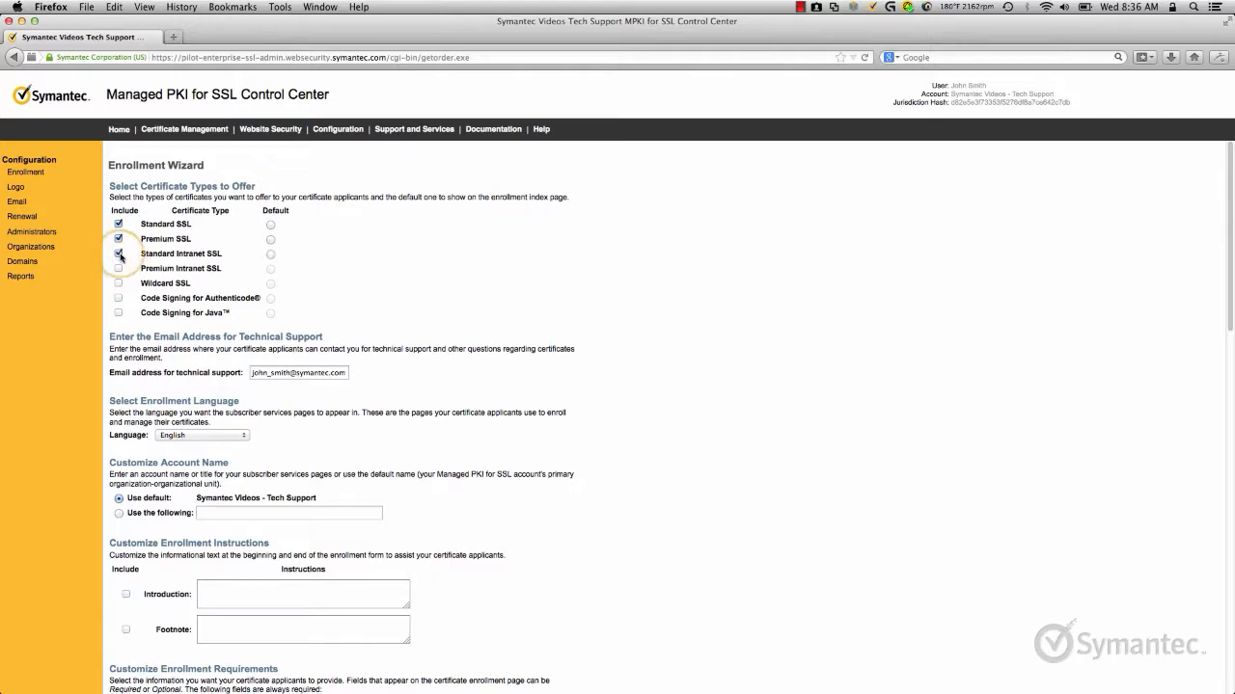
pyautogui.click(121, 253)
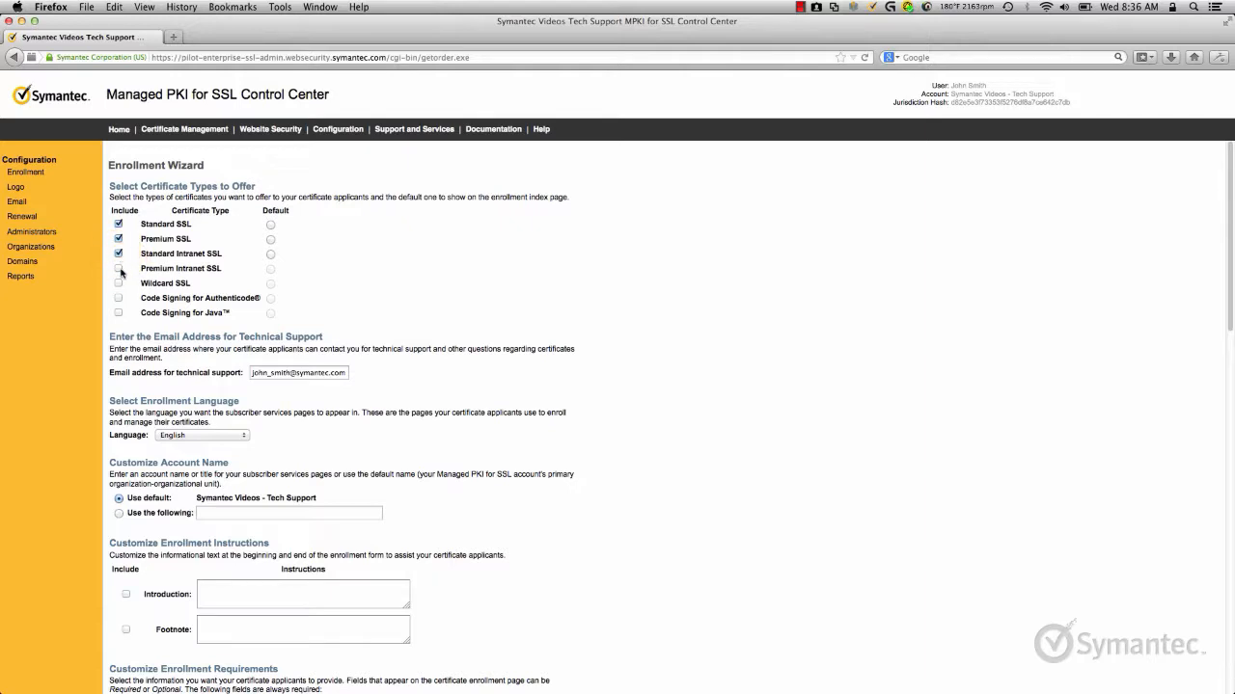
pyautogui.click(118, 268)
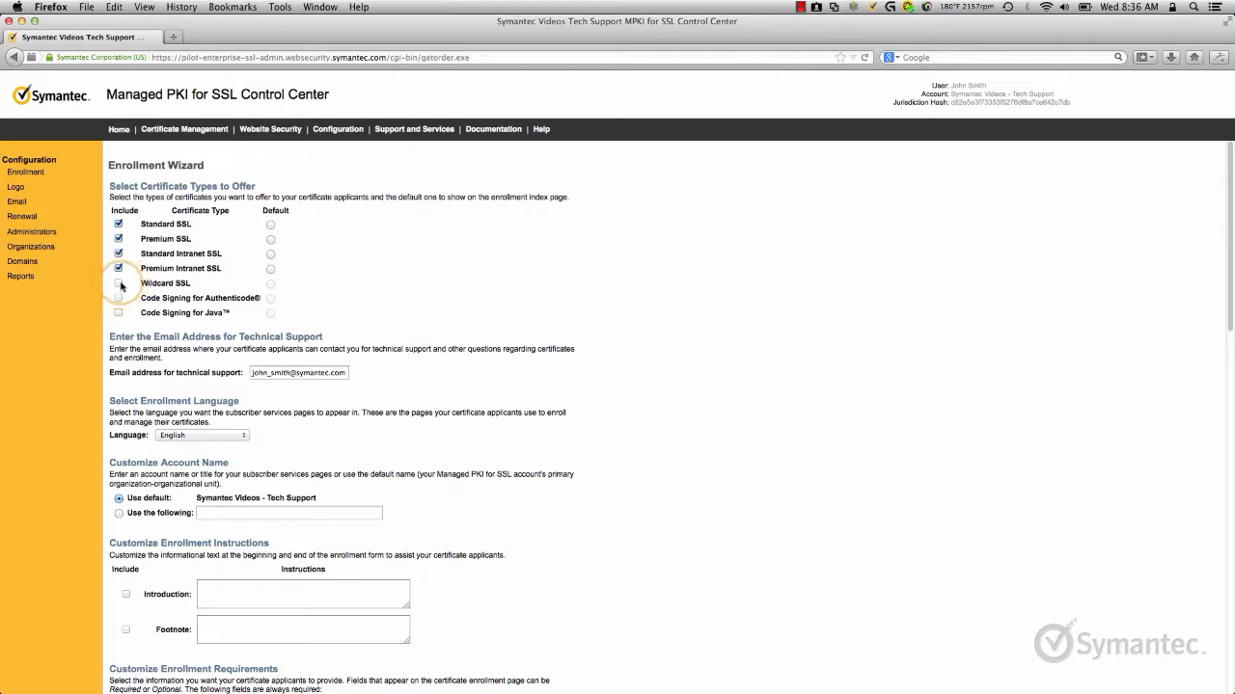
pyautogui.click(119, 284)
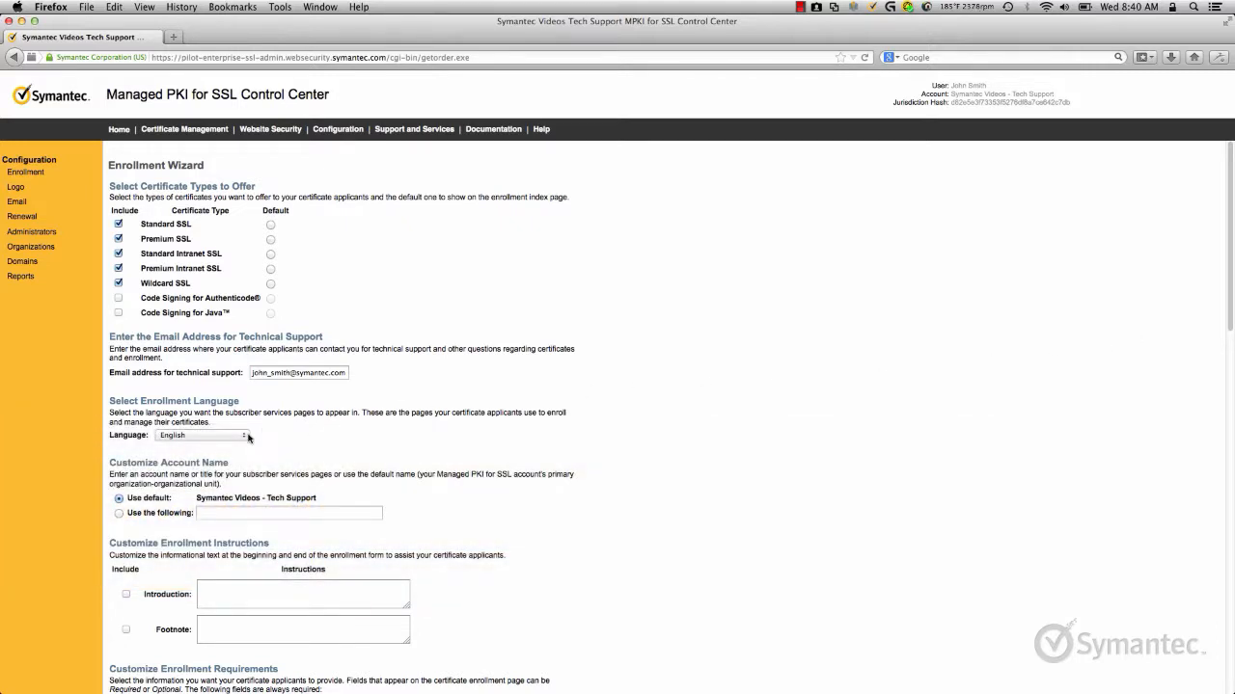
pyautogui.click(243, 437)
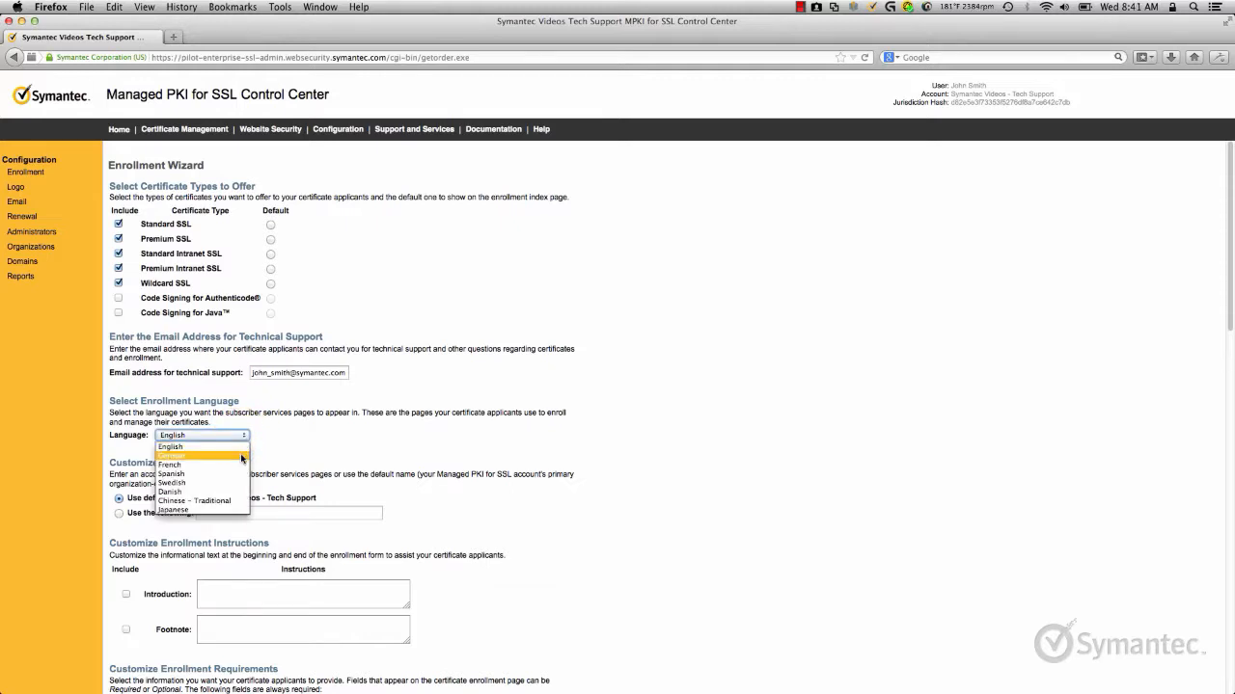
pyautogui.click(173, 456)
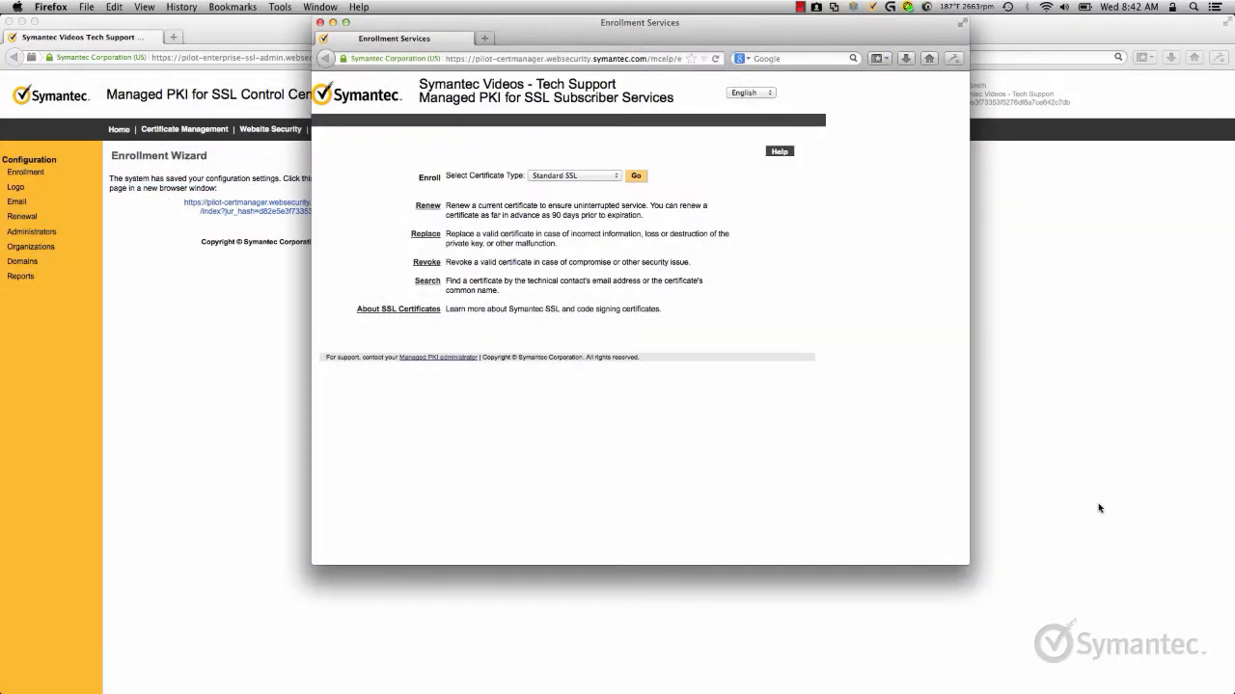
pyautogui.click(751, 93)
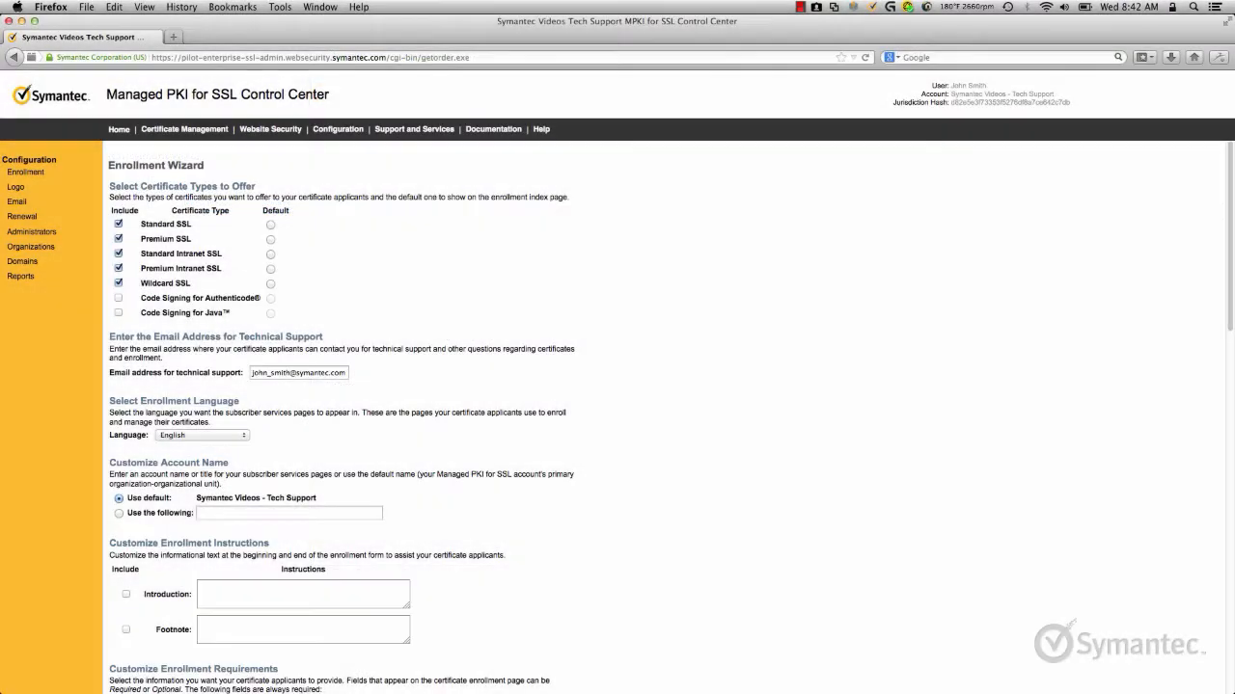
pyautogui.click(289, 513)
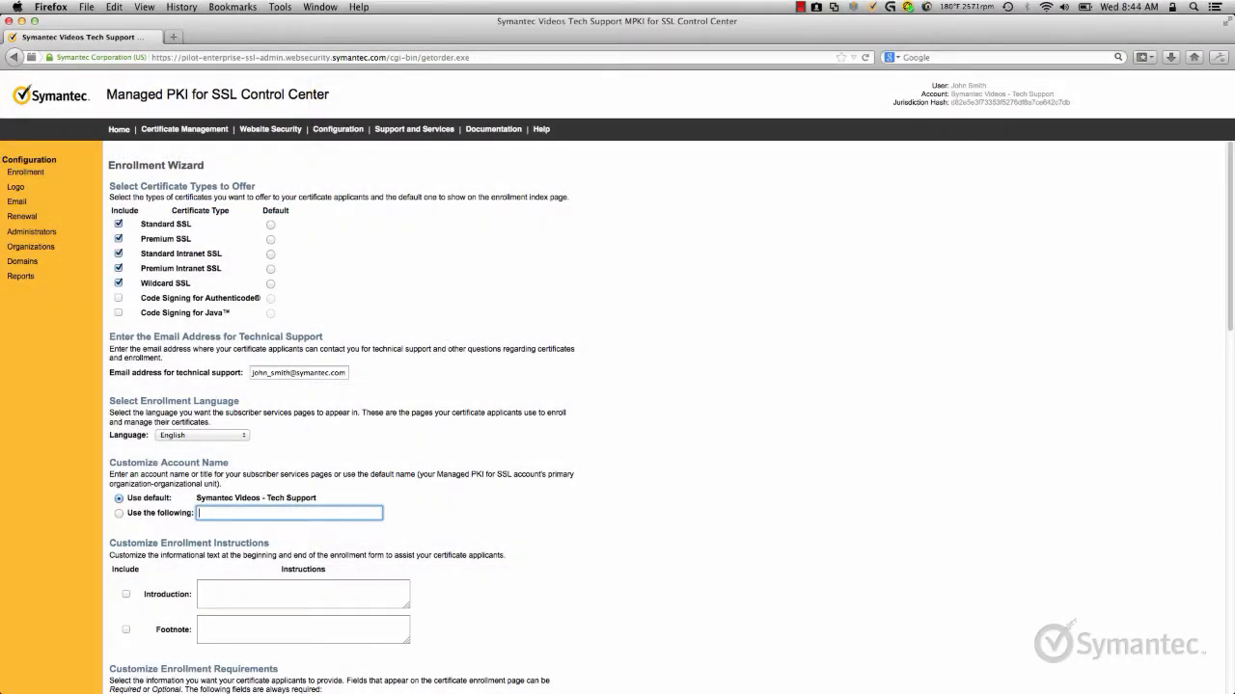
# Name the account 'New Organization Name' and add introduction and footnote instruction text.
pyautogui.write("New Organization Name'")
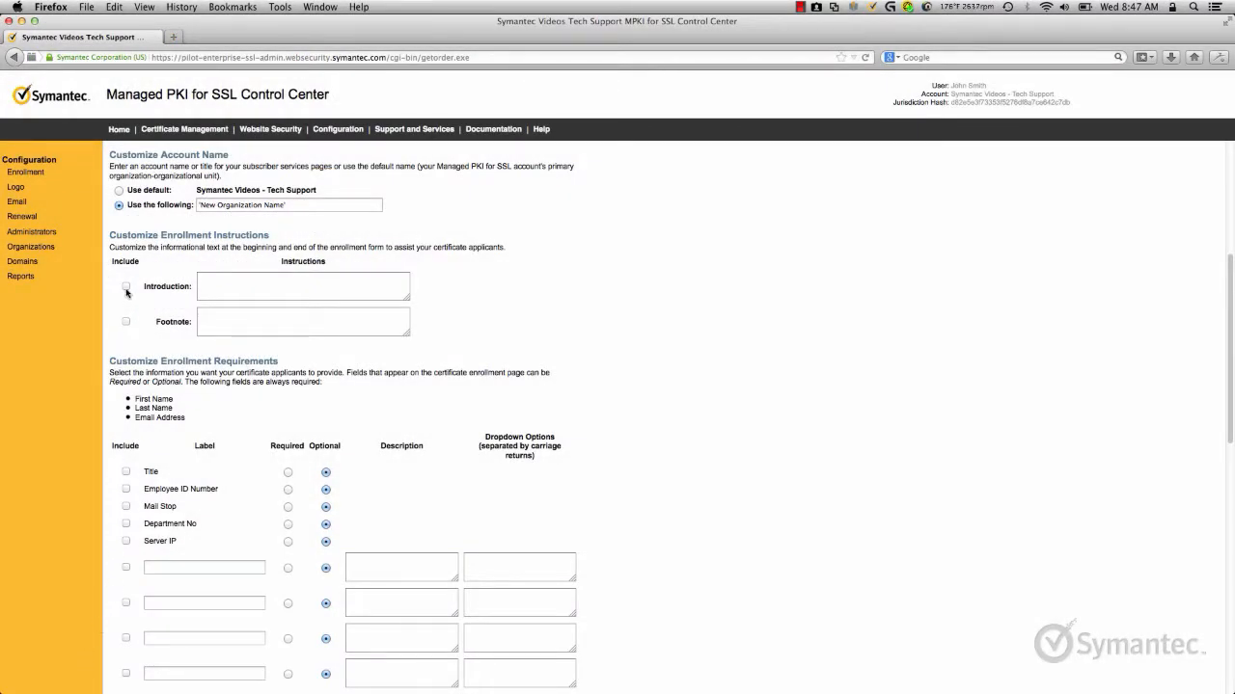
pyautogui.click(125, 287)
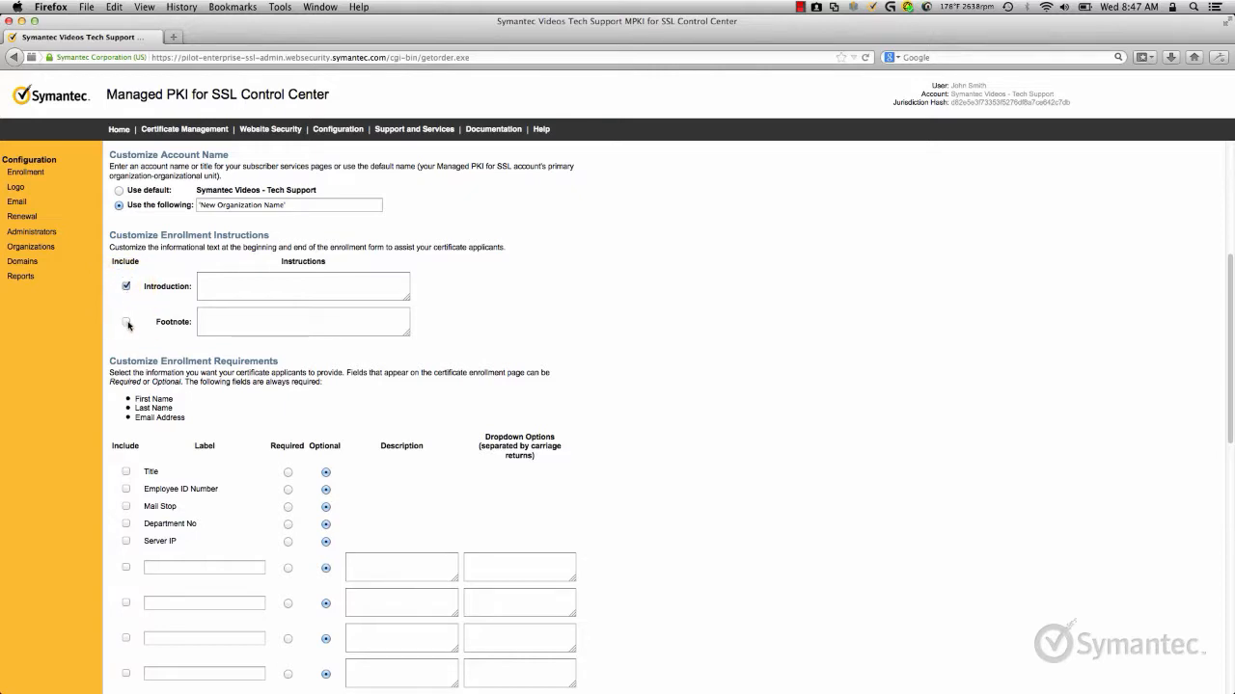
pyautogui.click(125, 322)
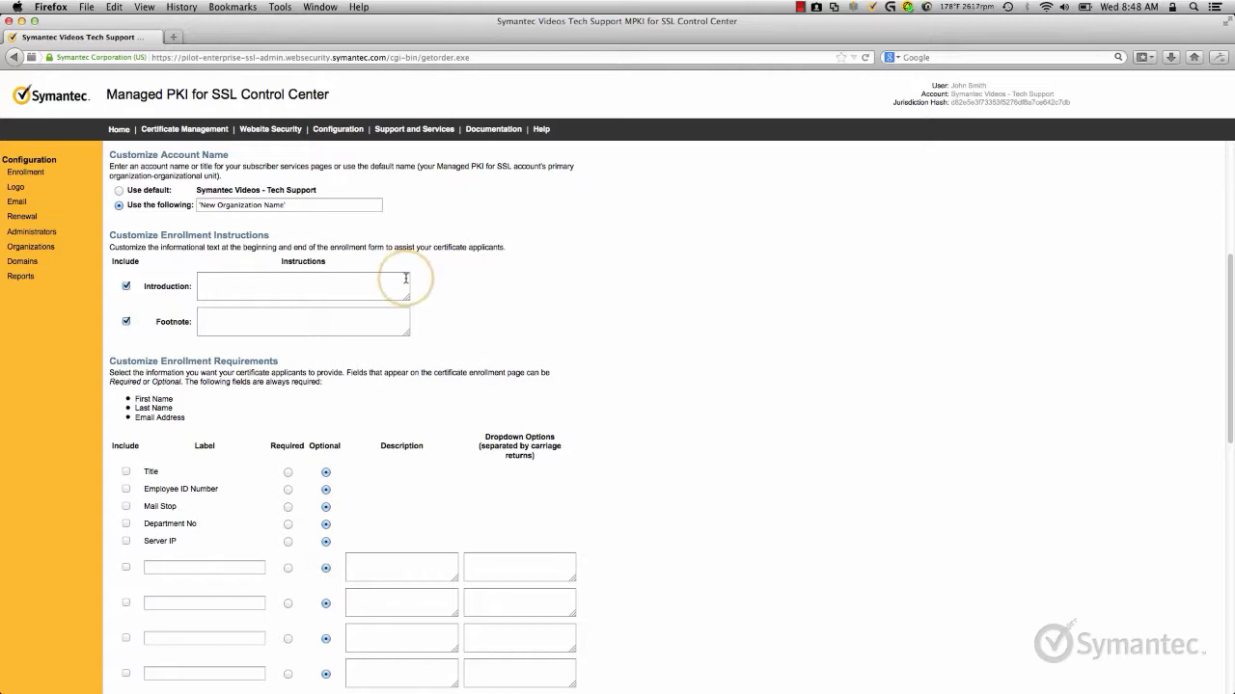
pyautogui.write('Add your own Introduction Instructions')
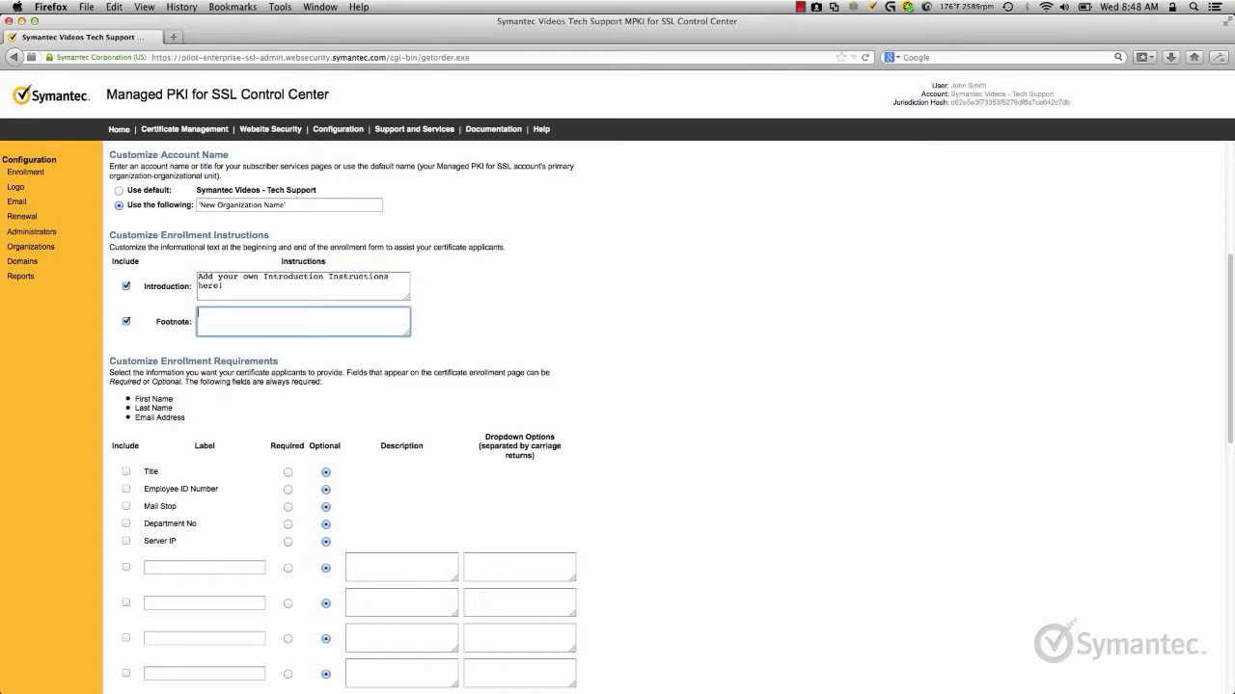
pyautogui.write('Add your own Footnote Instruc')
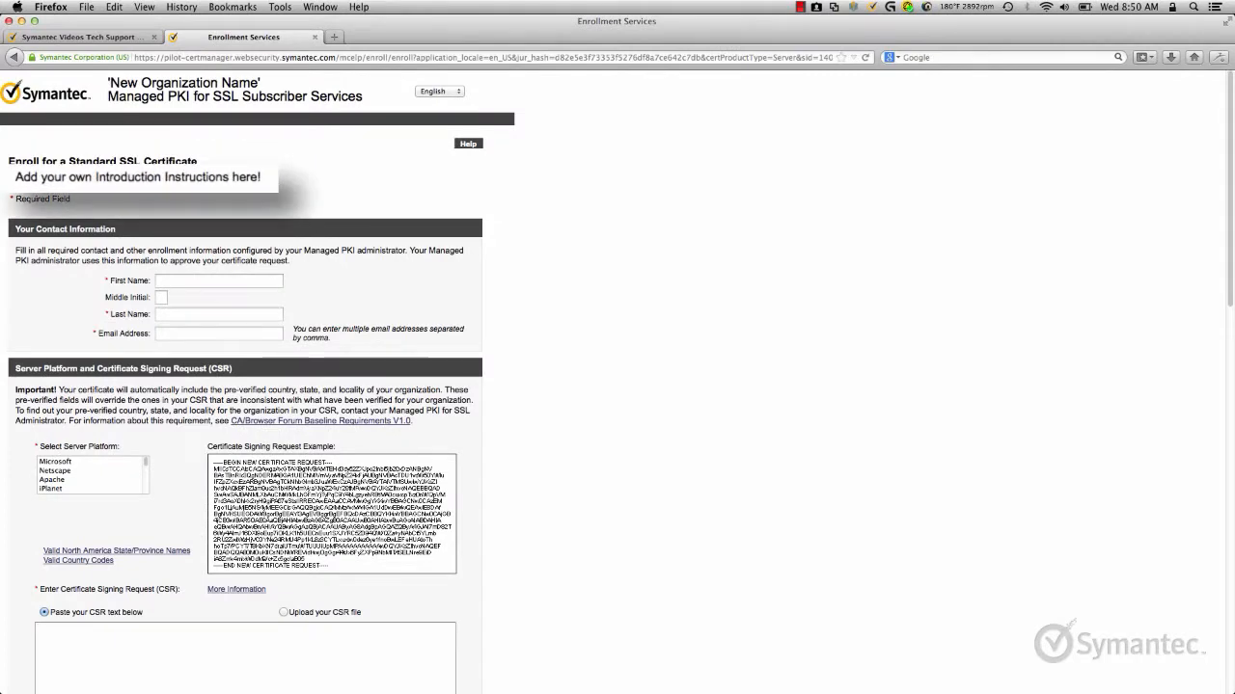
pyautogui.scroll(-3)
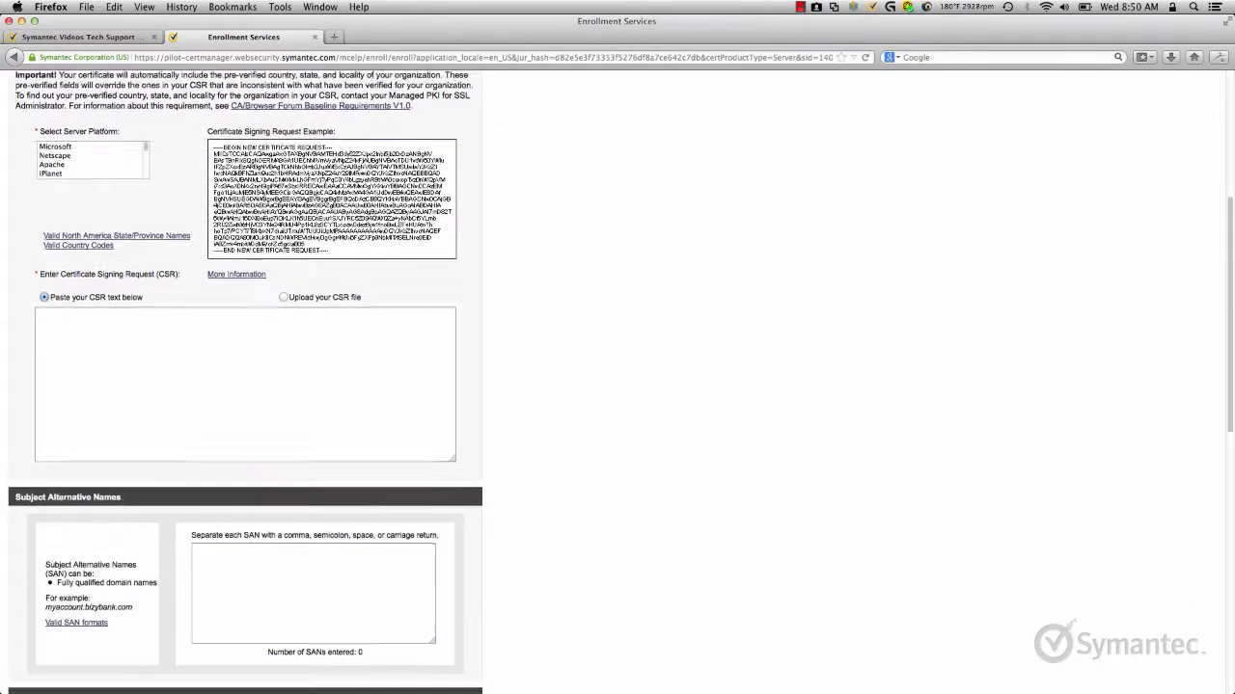
pyautogui.scroll(-3)
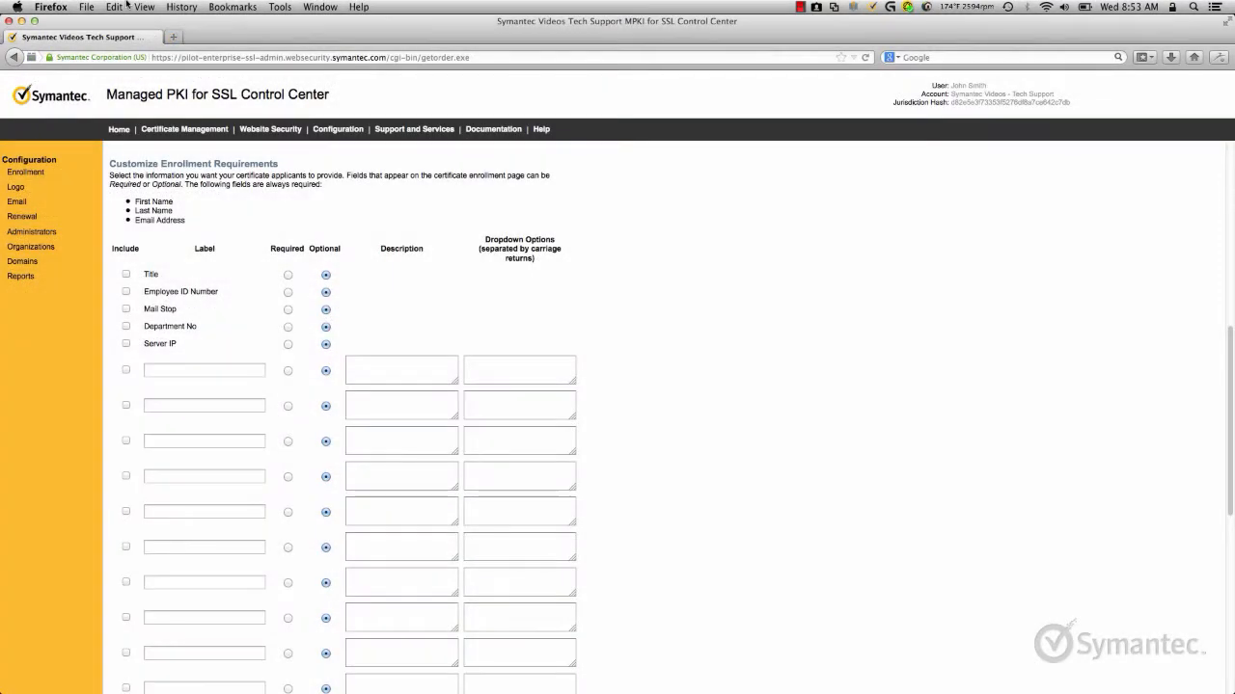
# Include Title, Employee ID Number and Server IP, and add City, State and Coun custom labels.
pyautogui.click(124, 274)
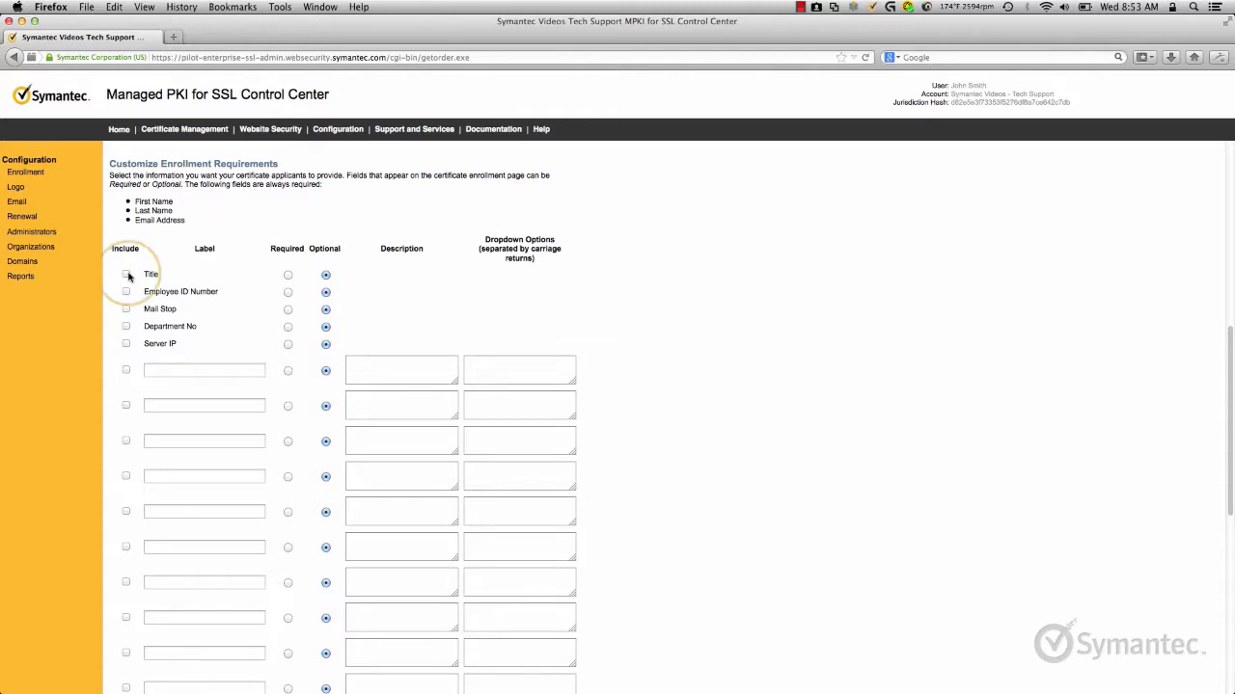
pyautogui.click(125, 275)
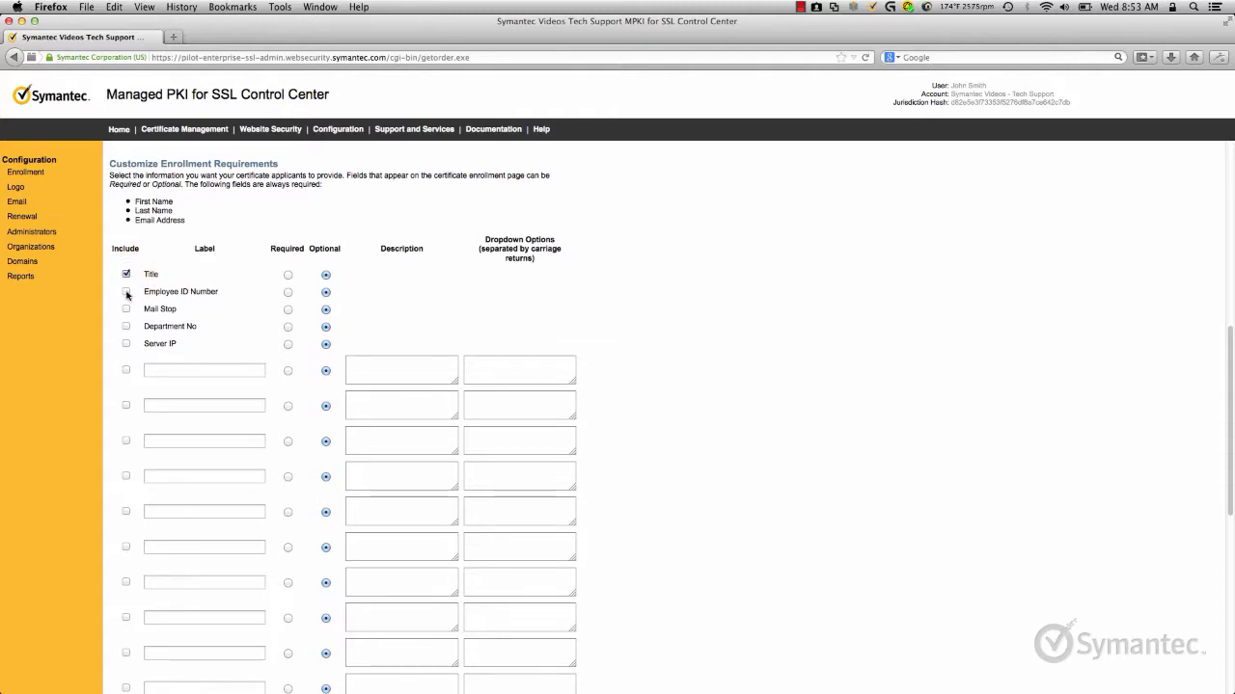
pyautogui.click(125, 291)
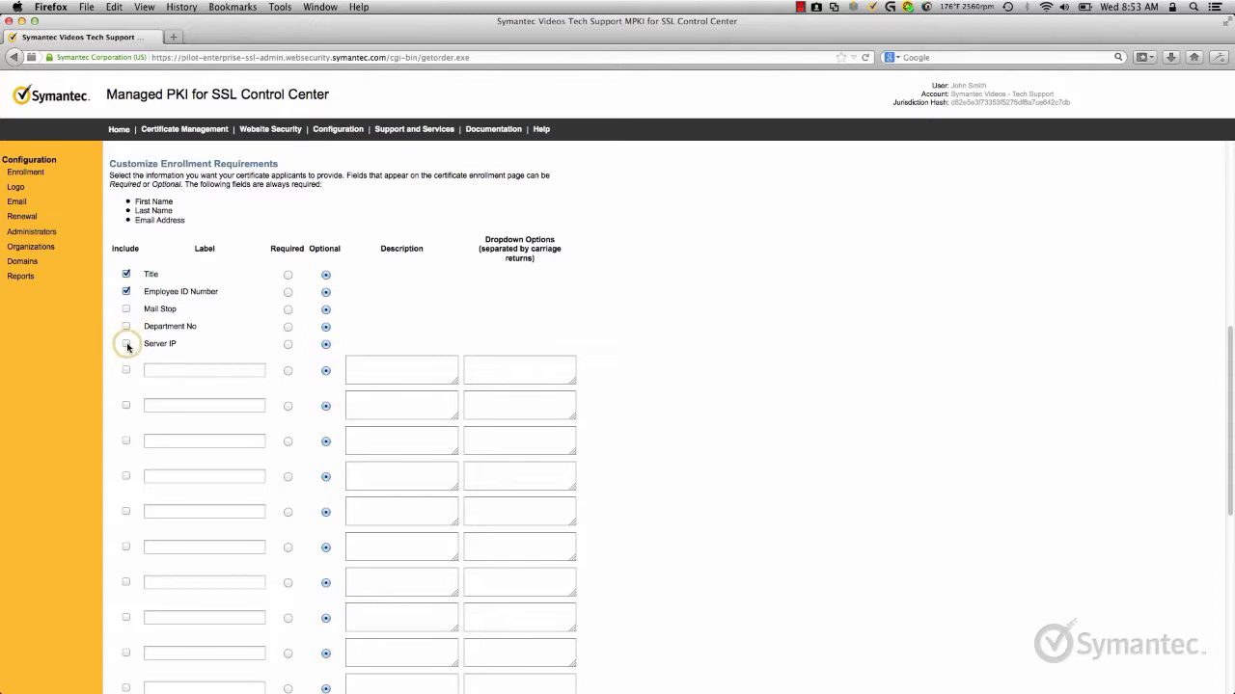
pyautogui.click(127, 344)
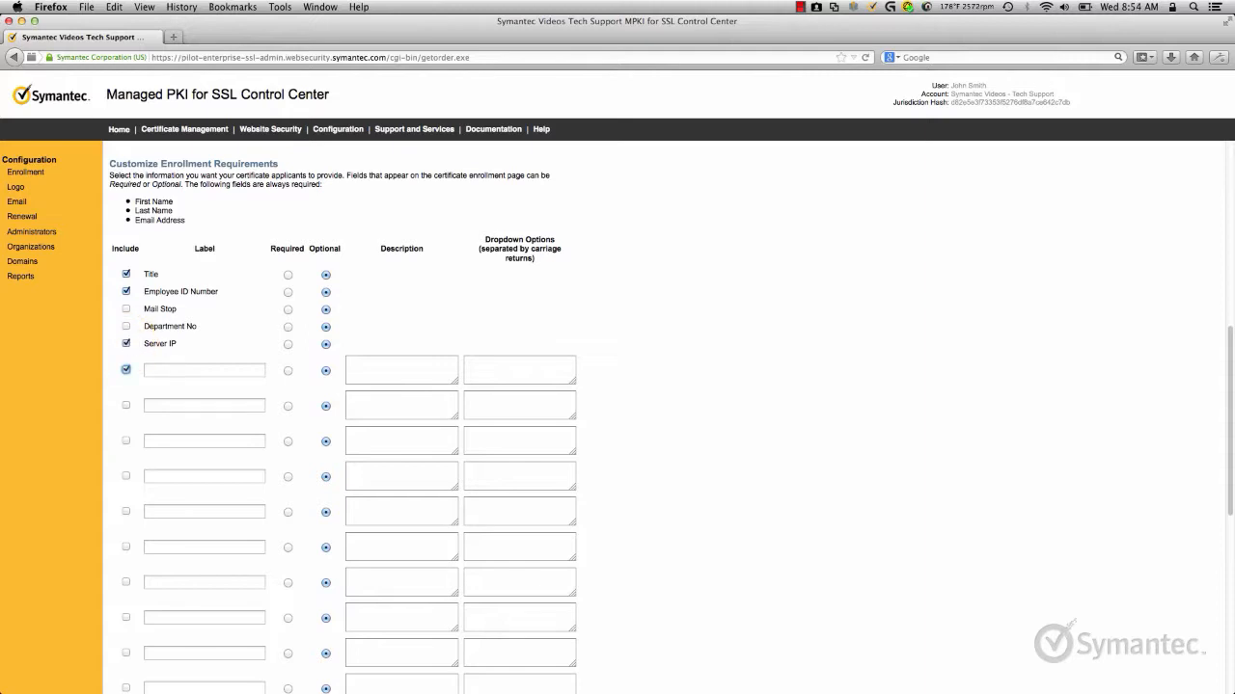
pyautogui.write('City')
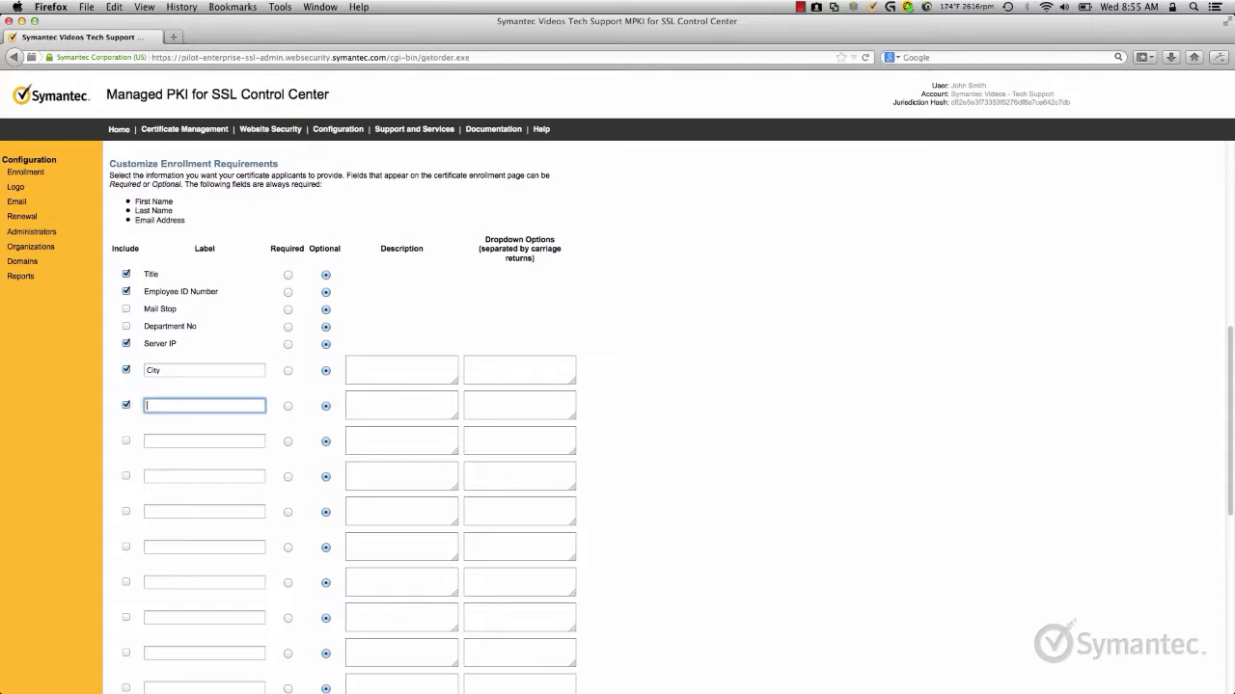
pyautogui.write('State')
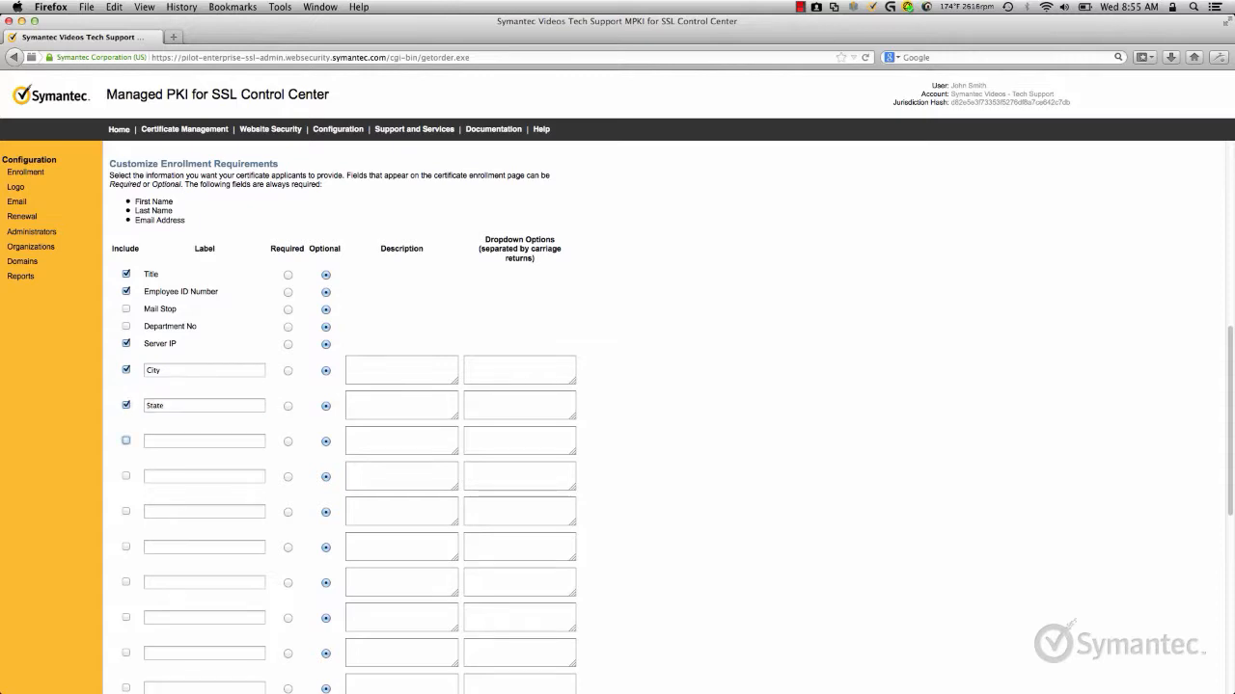
pyautogui.write('Coun')
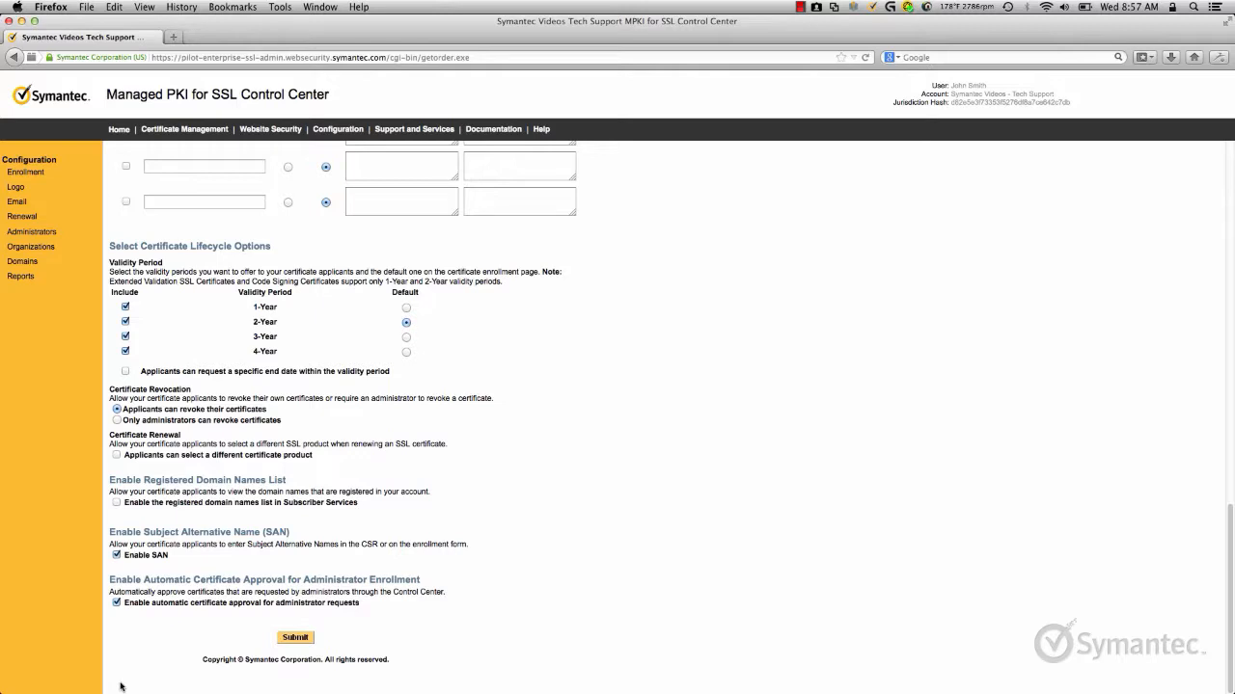
pyautogui.moveTo(118, 575)
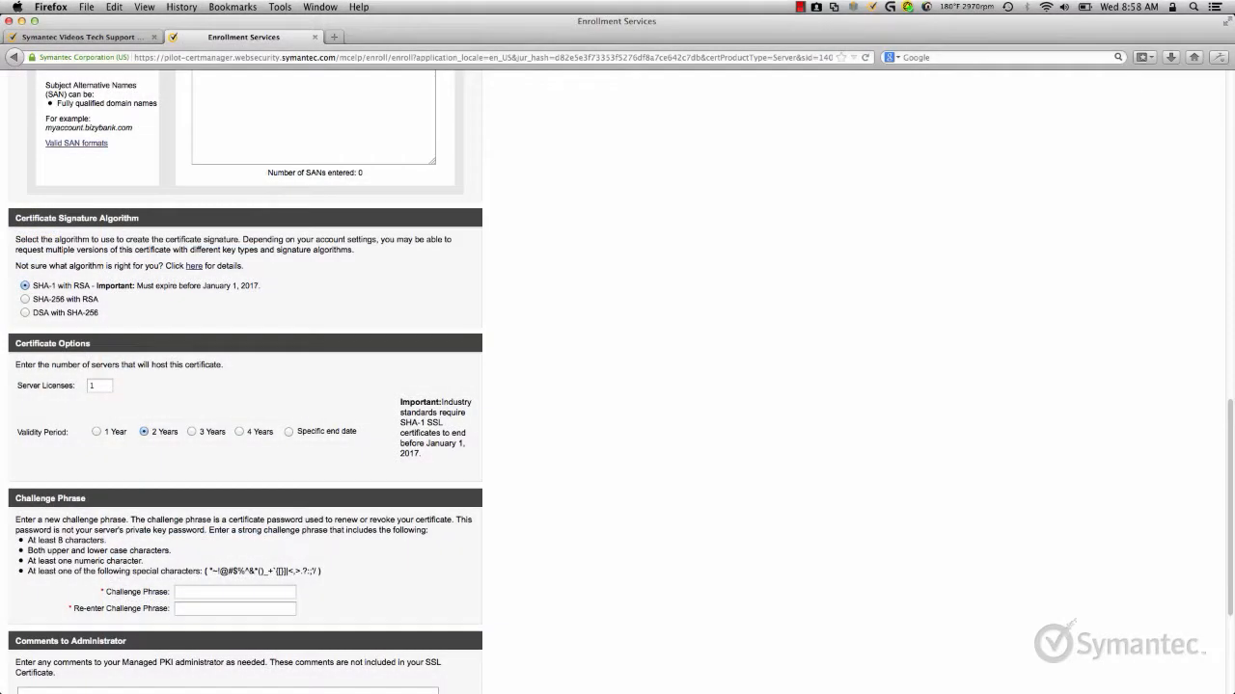
# Set the certificate Validity Period option to Specific end date.
pyautogui.click(289, 432)
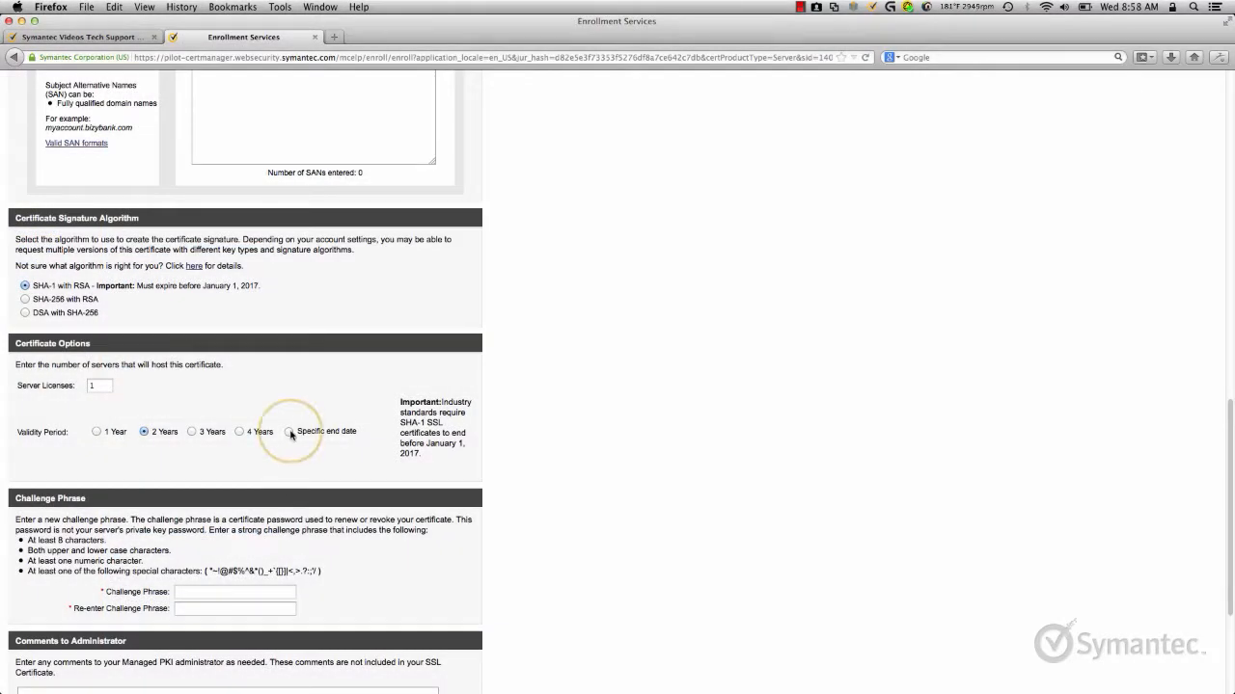
pyautogui.click(289, 432)
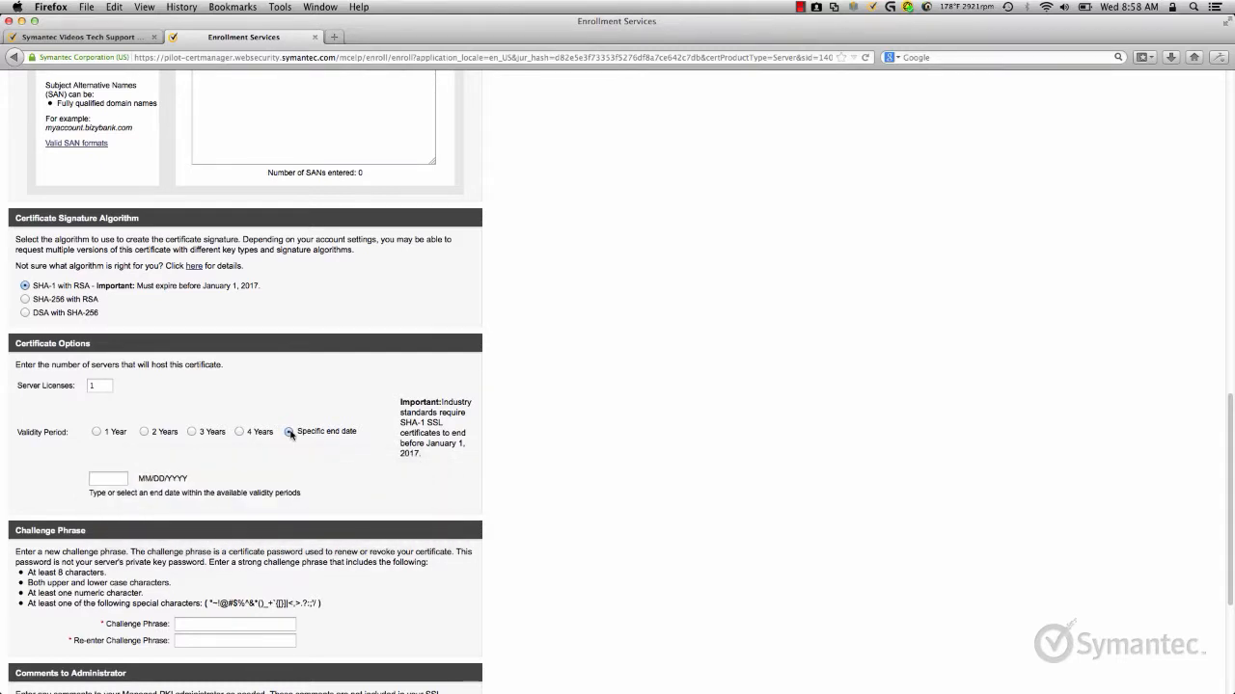
pyautogui.click(286, 432)
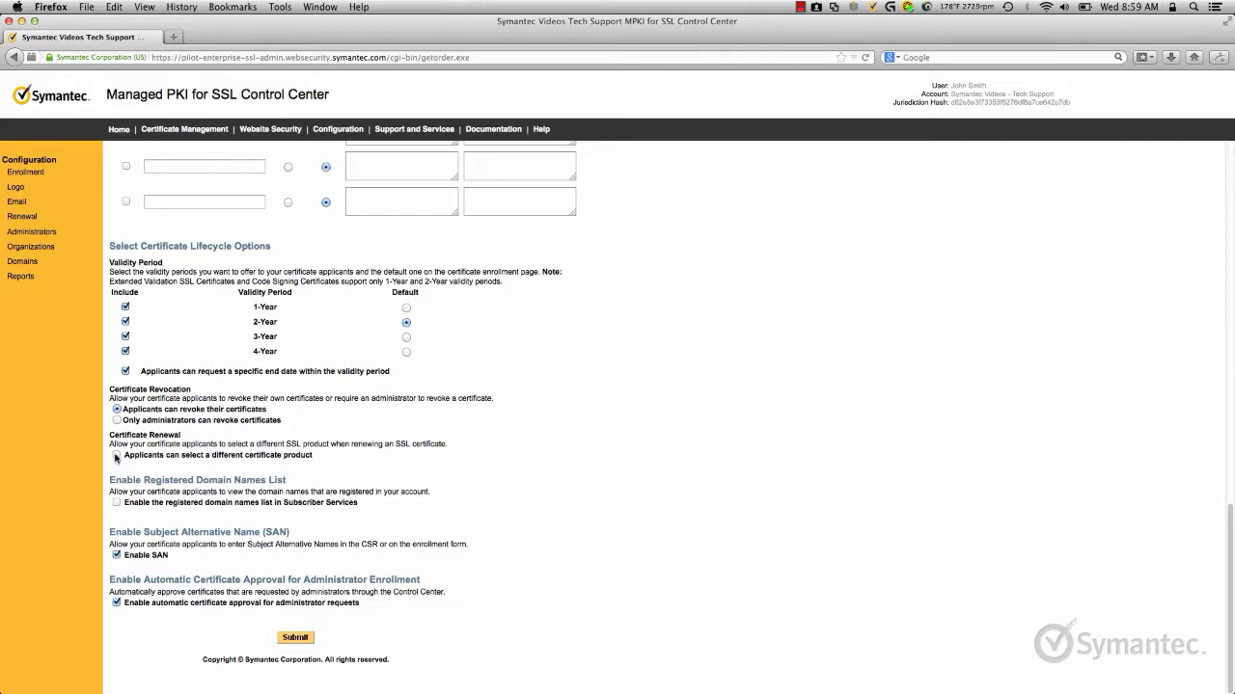
# Enable 'Applicants can select a different certificate product' under Certificate Renewal.
pyautogui.click(110, 457)
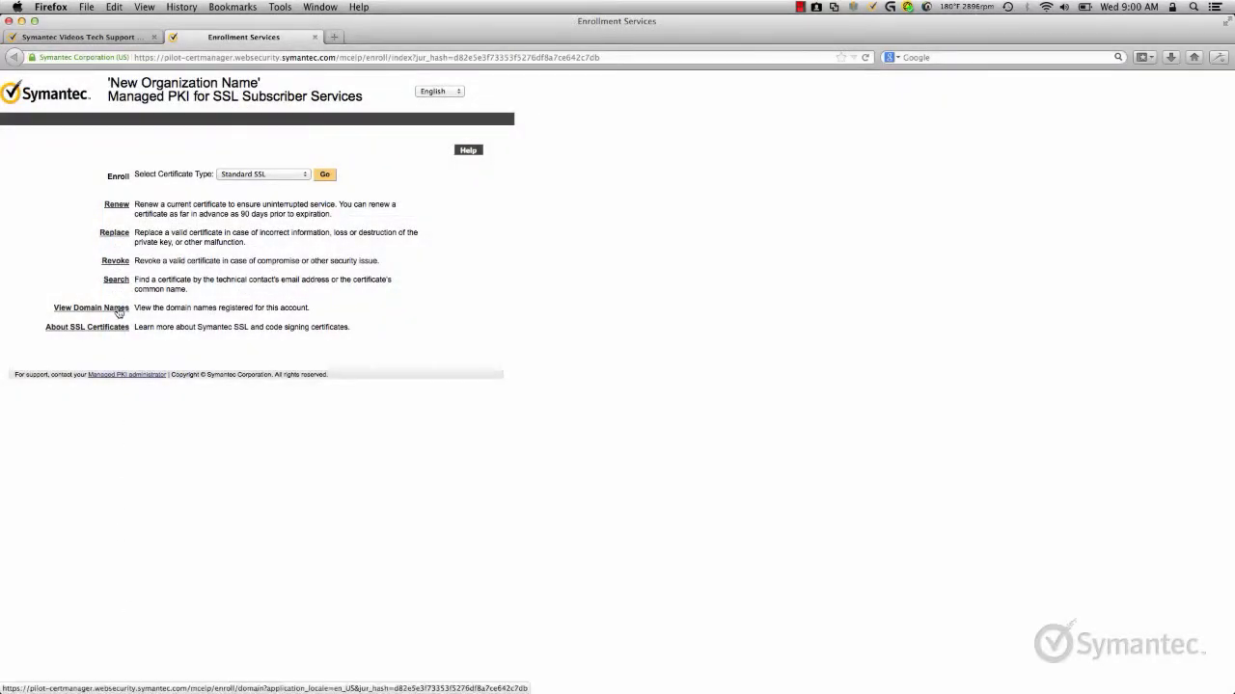
# Show the list of domain names registered for the account.
pyautogui.click(79, 308)
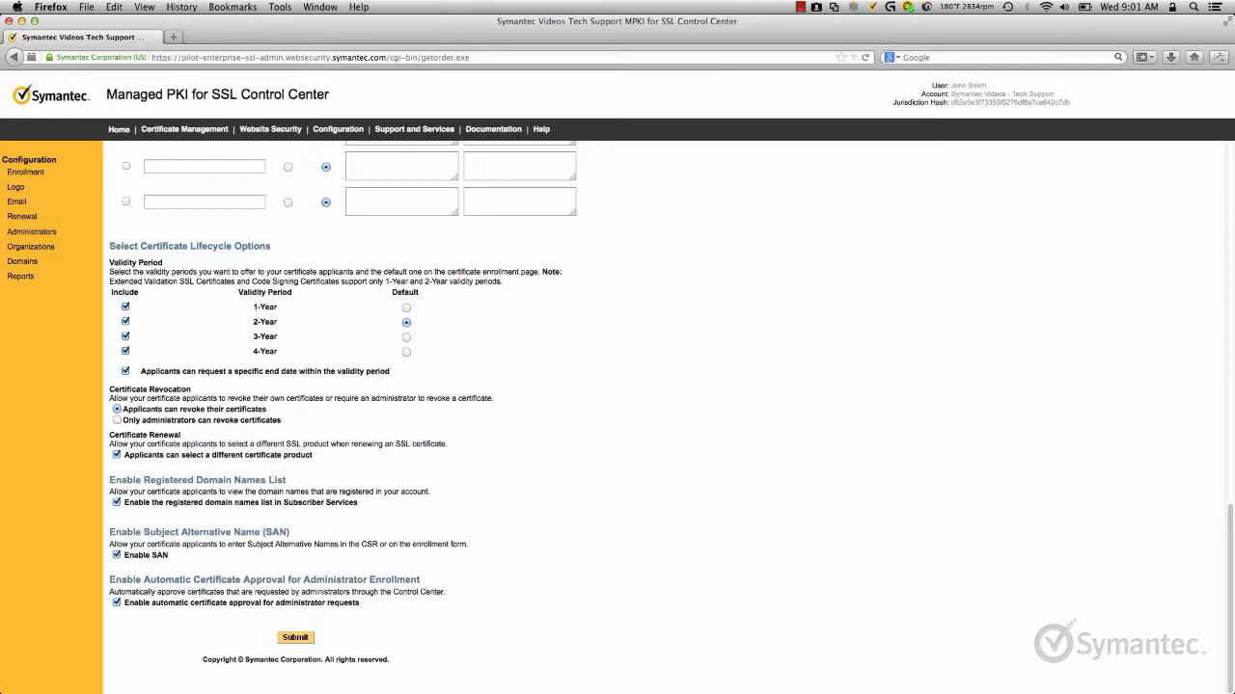
pyautogui.moveTo(1161, 686)
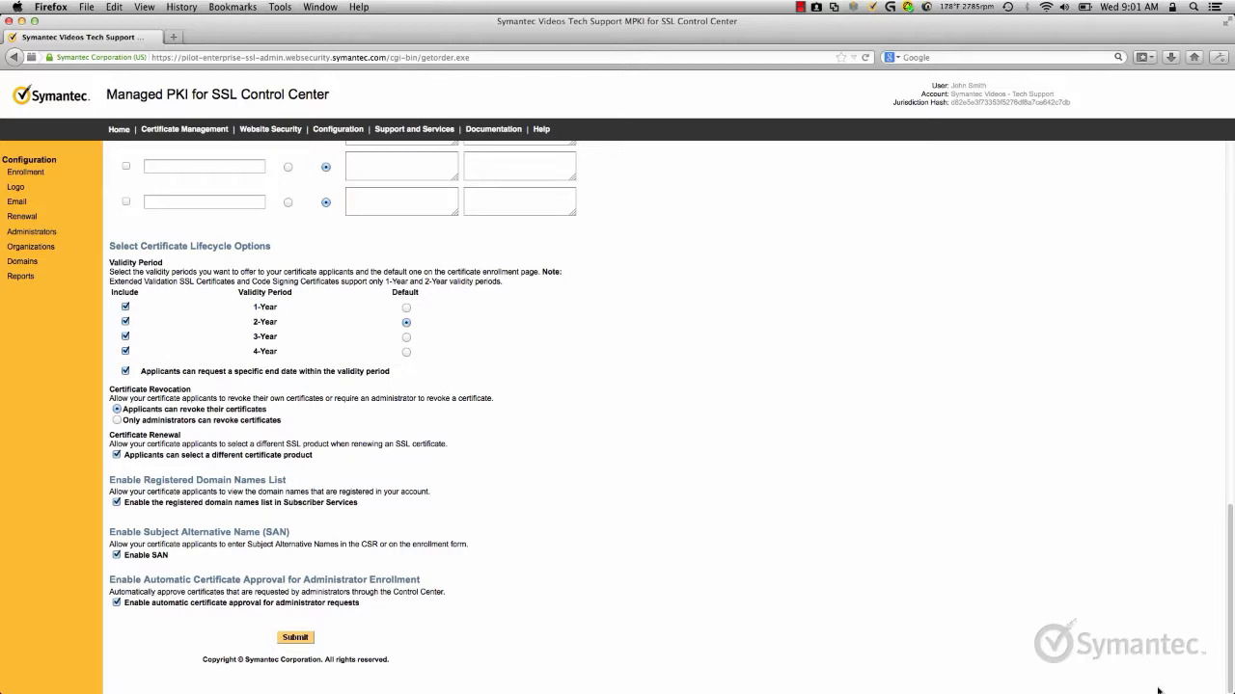
pyautogui.moveTo(291, 639)
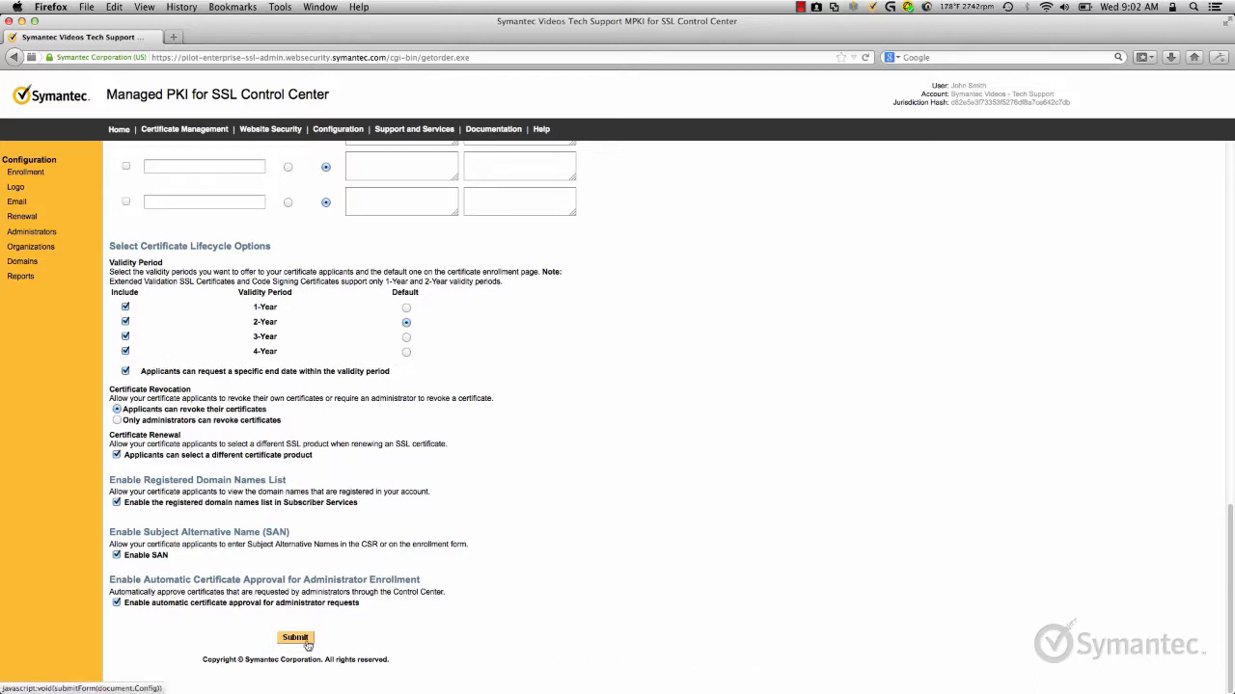
# Submit the Enrollment Wizard configuration to save all settings.
pyautogui.click(294, 639)
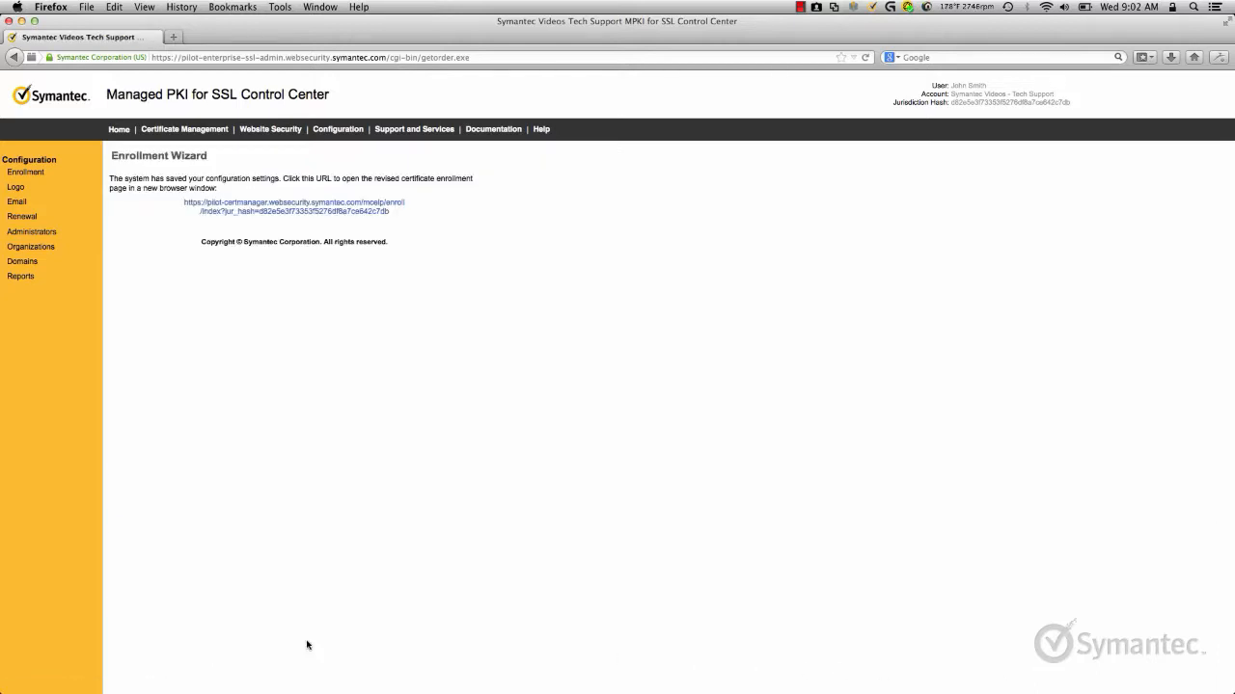